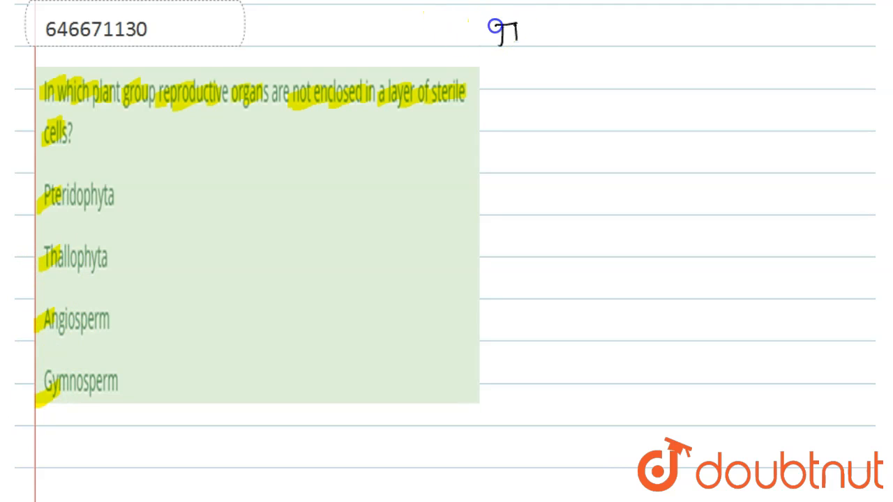
Step: Handwrite 'Thalophyta → autotrophic' and 'thallus like' beside the question in black
{"action": "type", "text": "Thalophyta → autotrophic"}
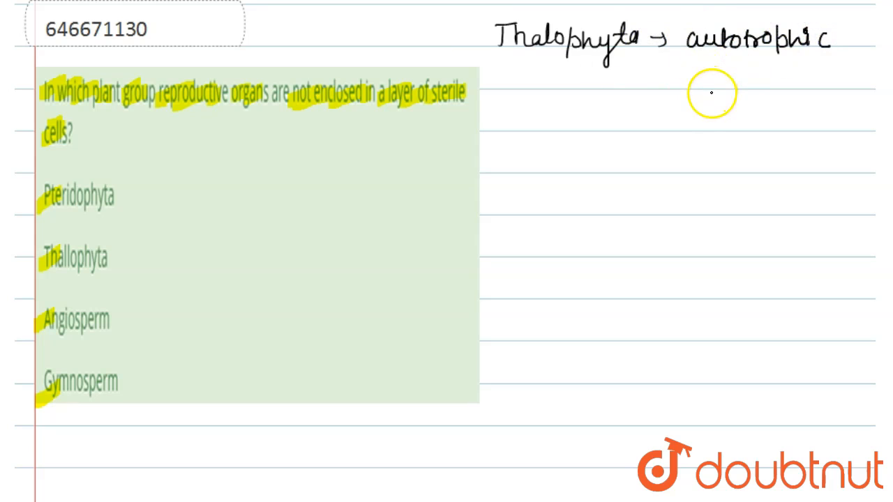
{"action": "mouse_move", "coordinate": [745, 82]}
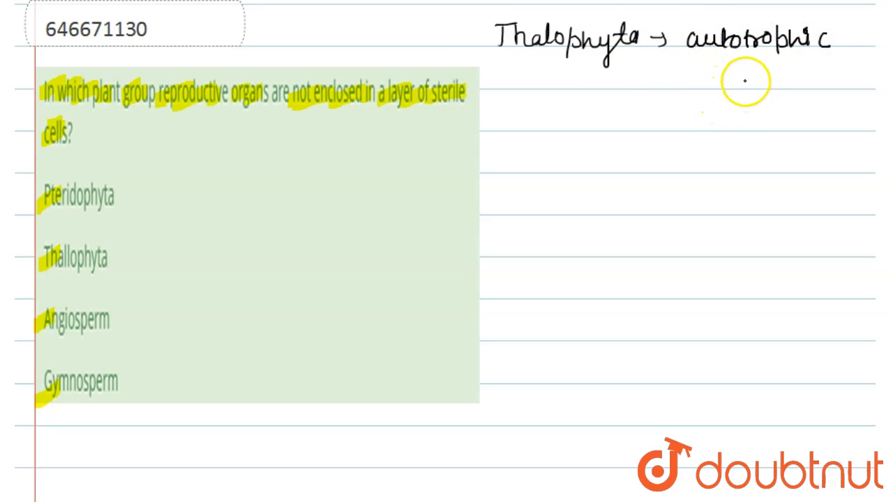
{"action": "type", "text": "thallus like"}
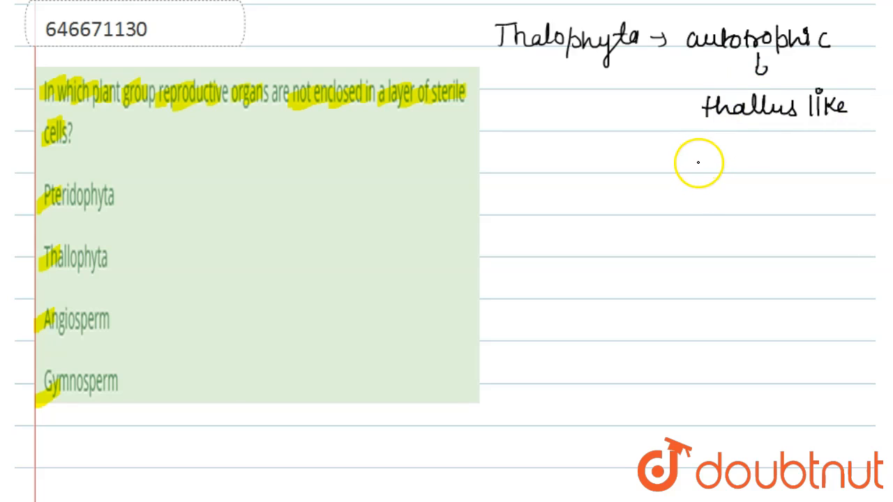
{"action": "mouse_move", "coordinate": [654, 122]}
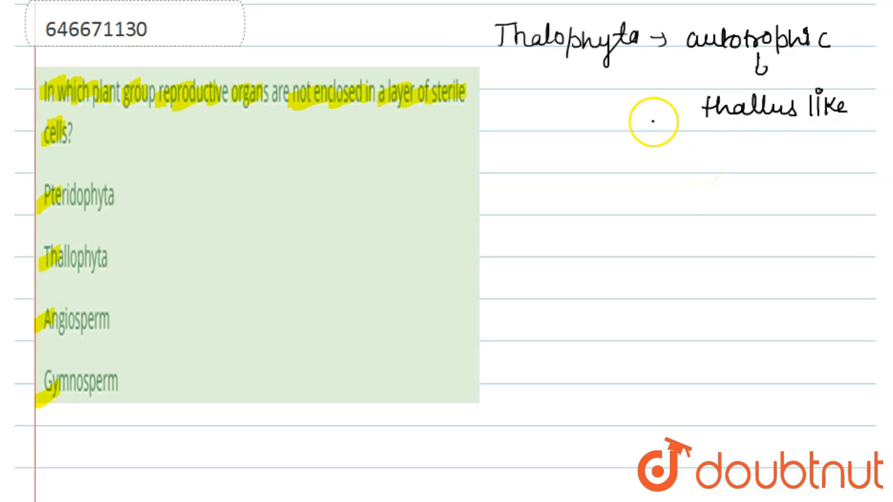
{"action": "mouse_move", "coordinate": [654, 122]}
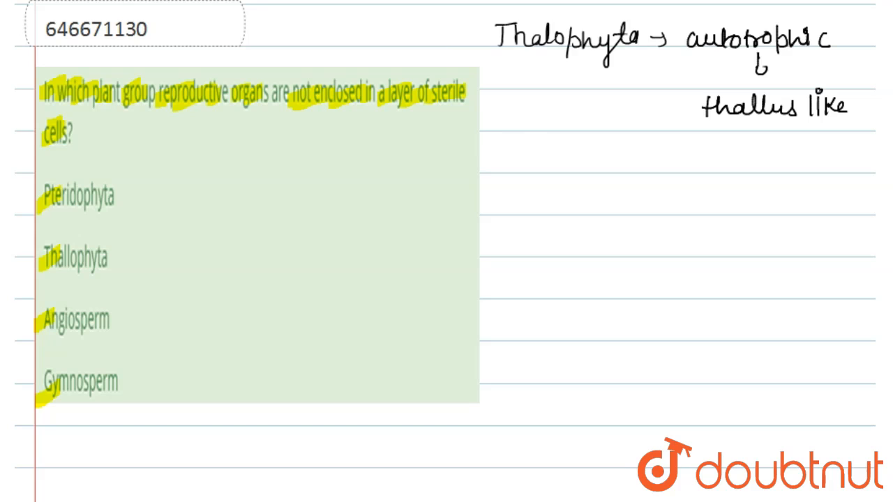
Step: Write in red 'Algae / Bryophyta → motile sperm → need water → fertilization'
{"action": "left_click_drag", "start_coordinate": [491, 167], "coordinate": [537, 168]}
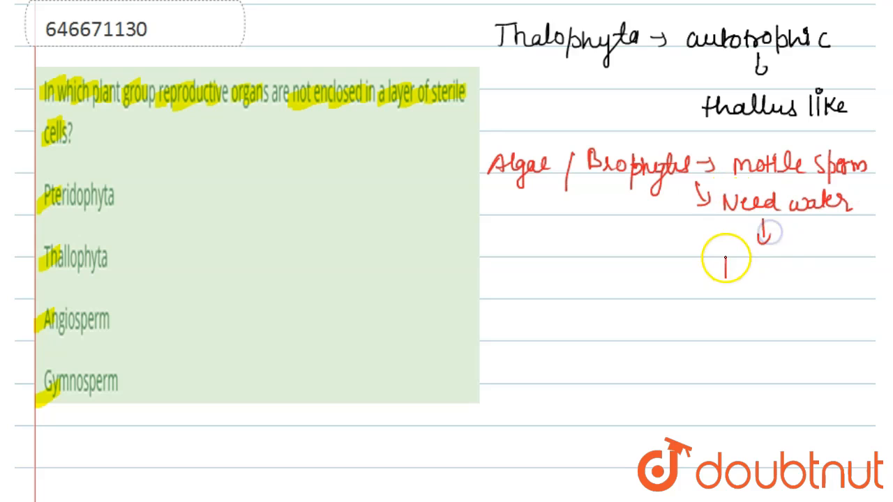
{"action": "type", "text": "Fertili"}
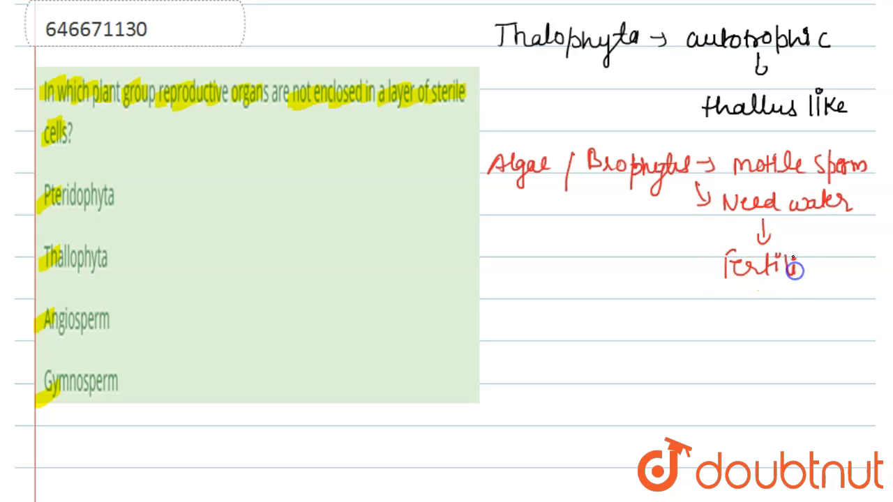
{"action": "mouse_move", "coordinate": [695, 321]}
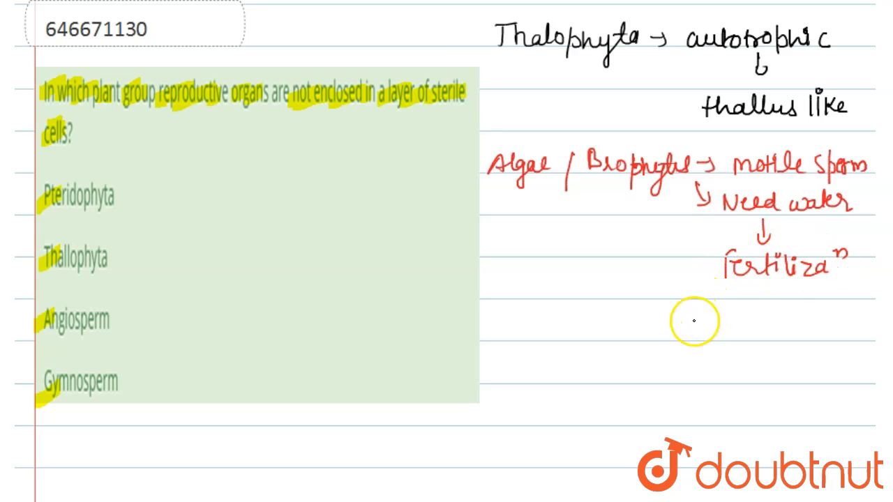
{"action": "mouse_move", "coordinate": [676, 329]}
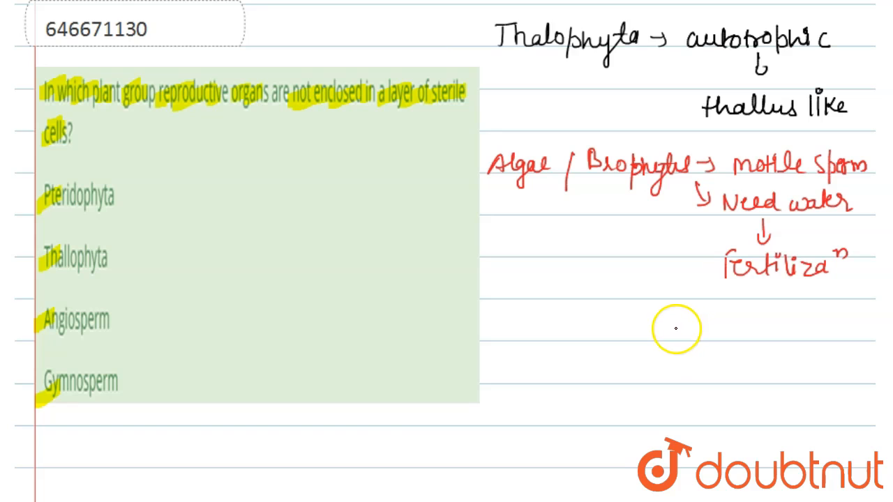
{"action": "mouse_move", "coordinate": [570, 142]}
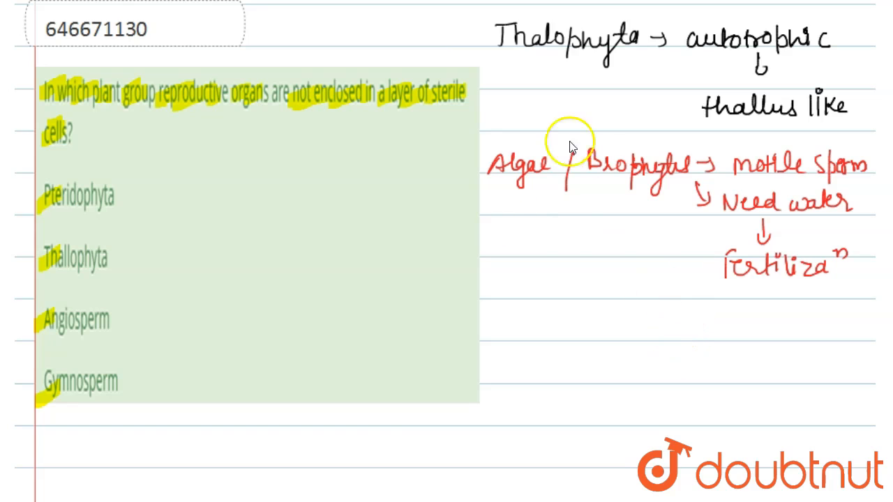
{"action": "mouse_move", "coordinate": [618, 209]}
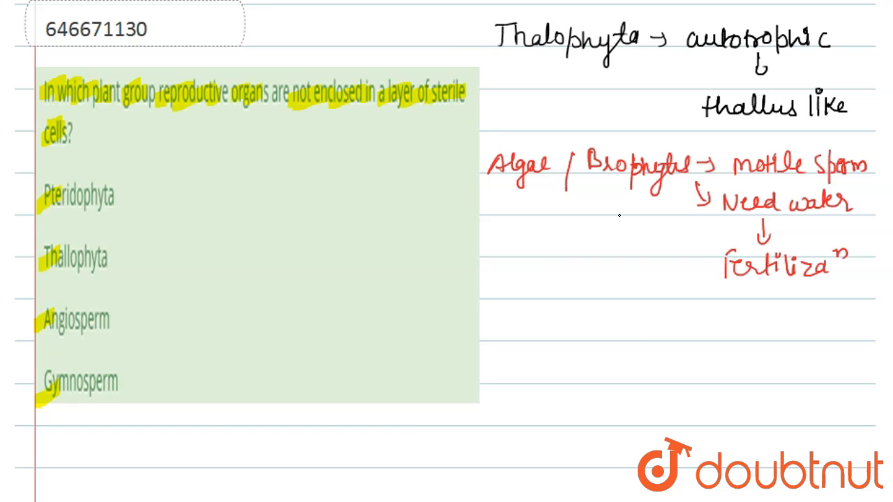
Step: Draw a blue arrow down from 'Algae' toward the sex-organs note
{"action": "left_click_drag", "start_coordinate": [506, 185], "coordinate": [510, 209]}
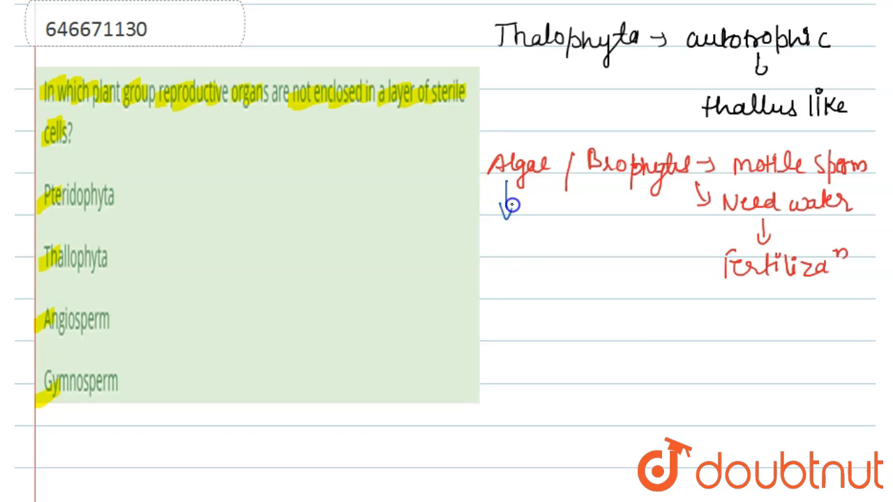
{"action": "mouse_move", "coordinate": [479, 263]}
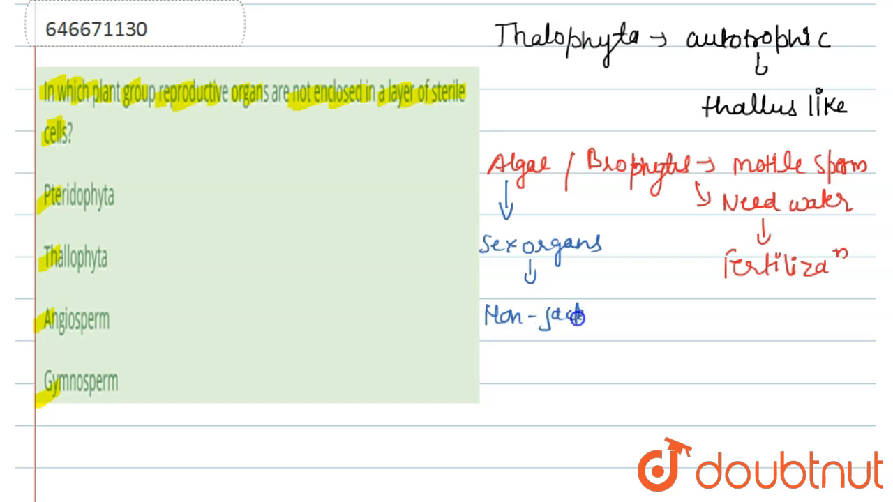
{"action": "mouse_move", "coordinate": [597, 315]}
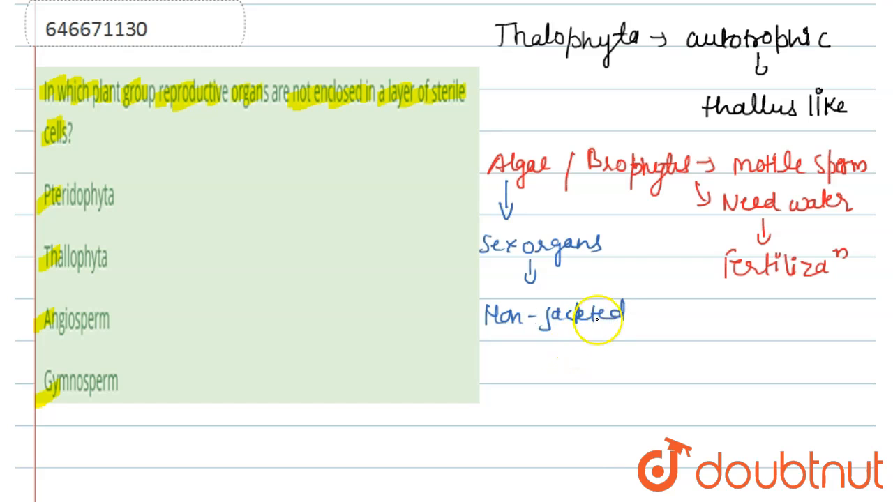
{"action": "mouse_move", "coordinate": [551, 338]}
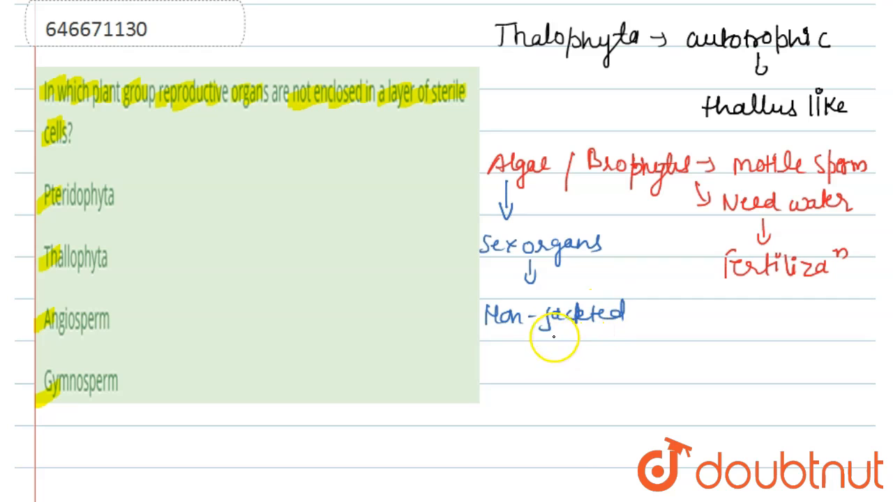